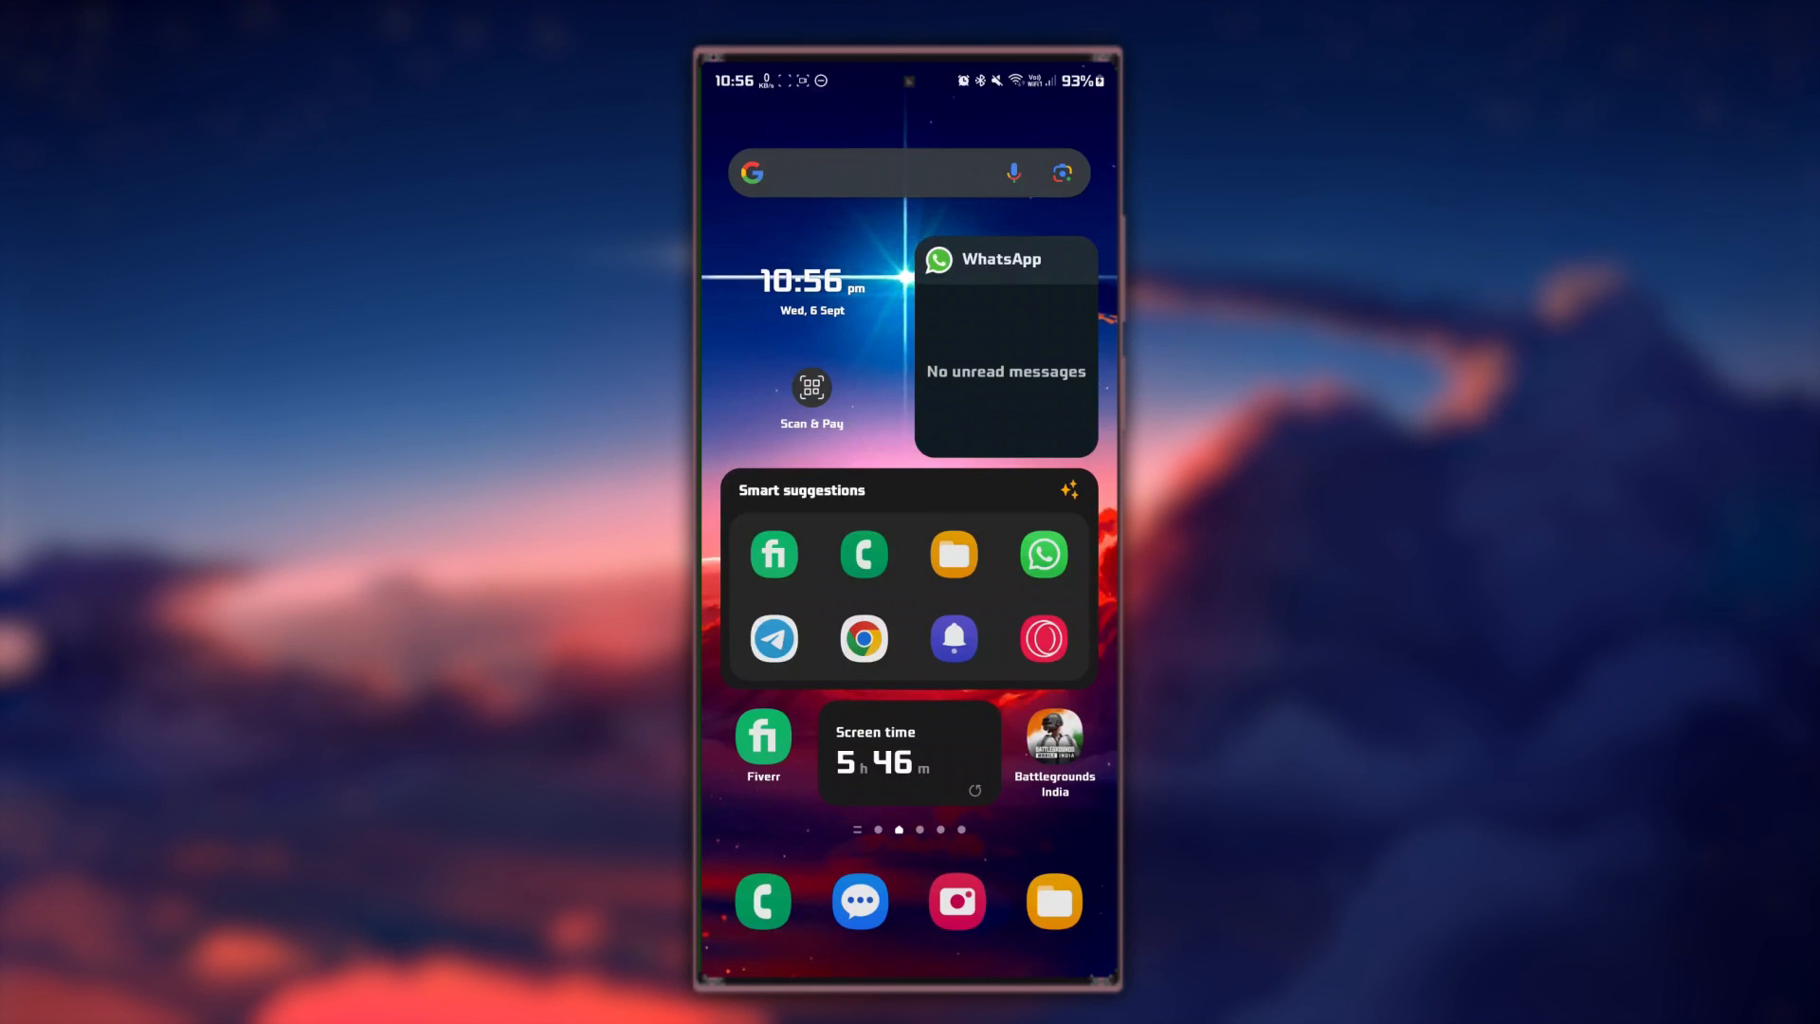
# Launch WhatsApp from the Smart suggestions panel to reach the Chats tab.
pyautogui.click(1042, 553)
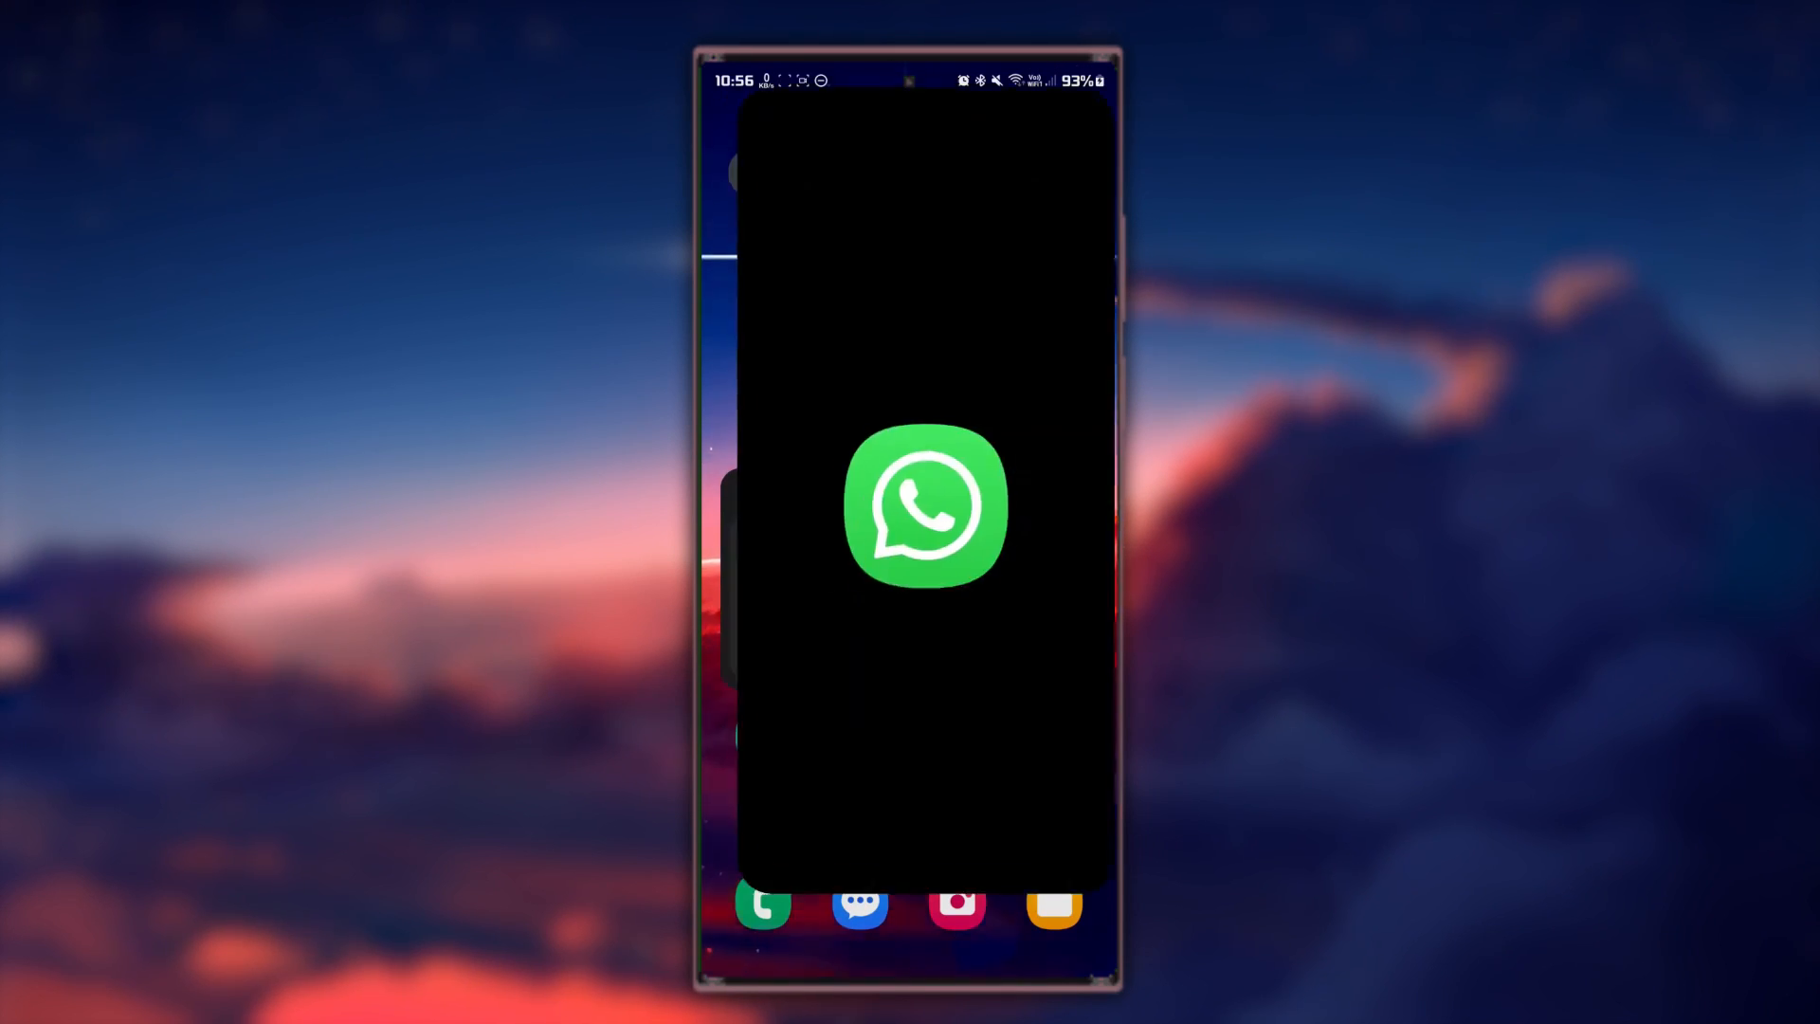
pyautogui.click(925, 504)
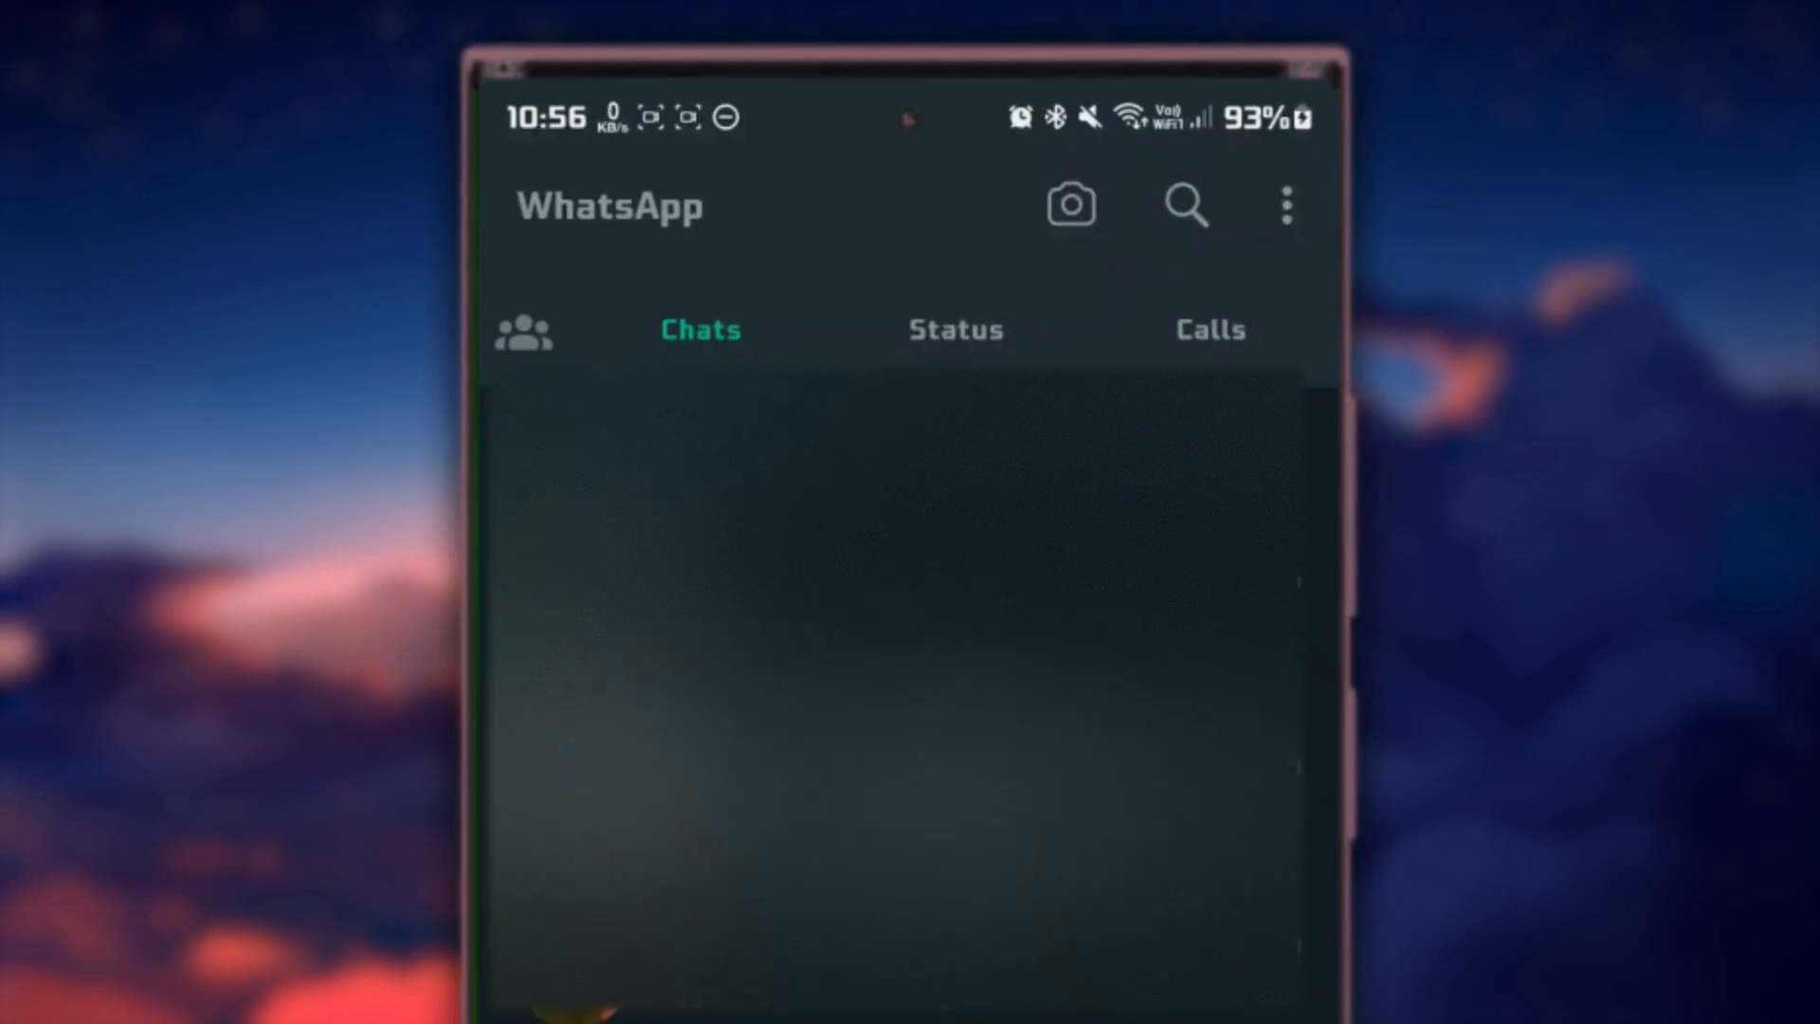
# Choose Settings from WhatsApp's three-dot options menu.
pyautogui.click(1286, 206)
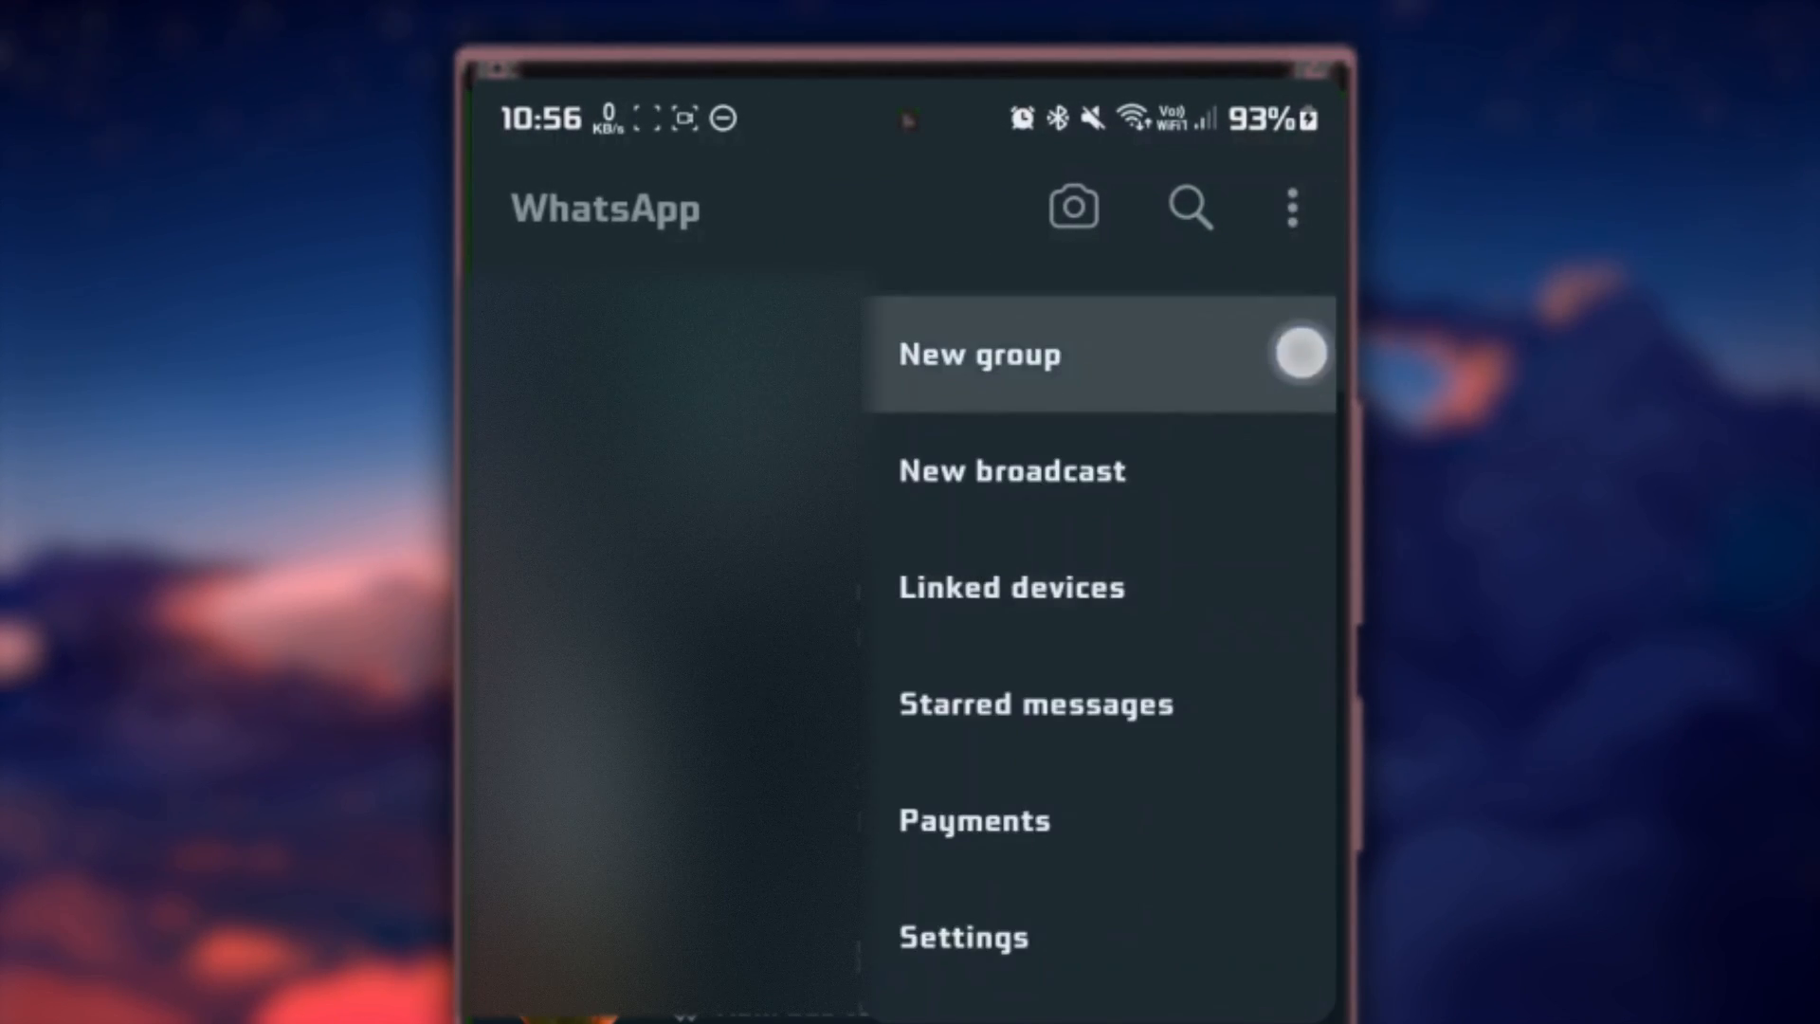
pyautogui.click(1292, 206)
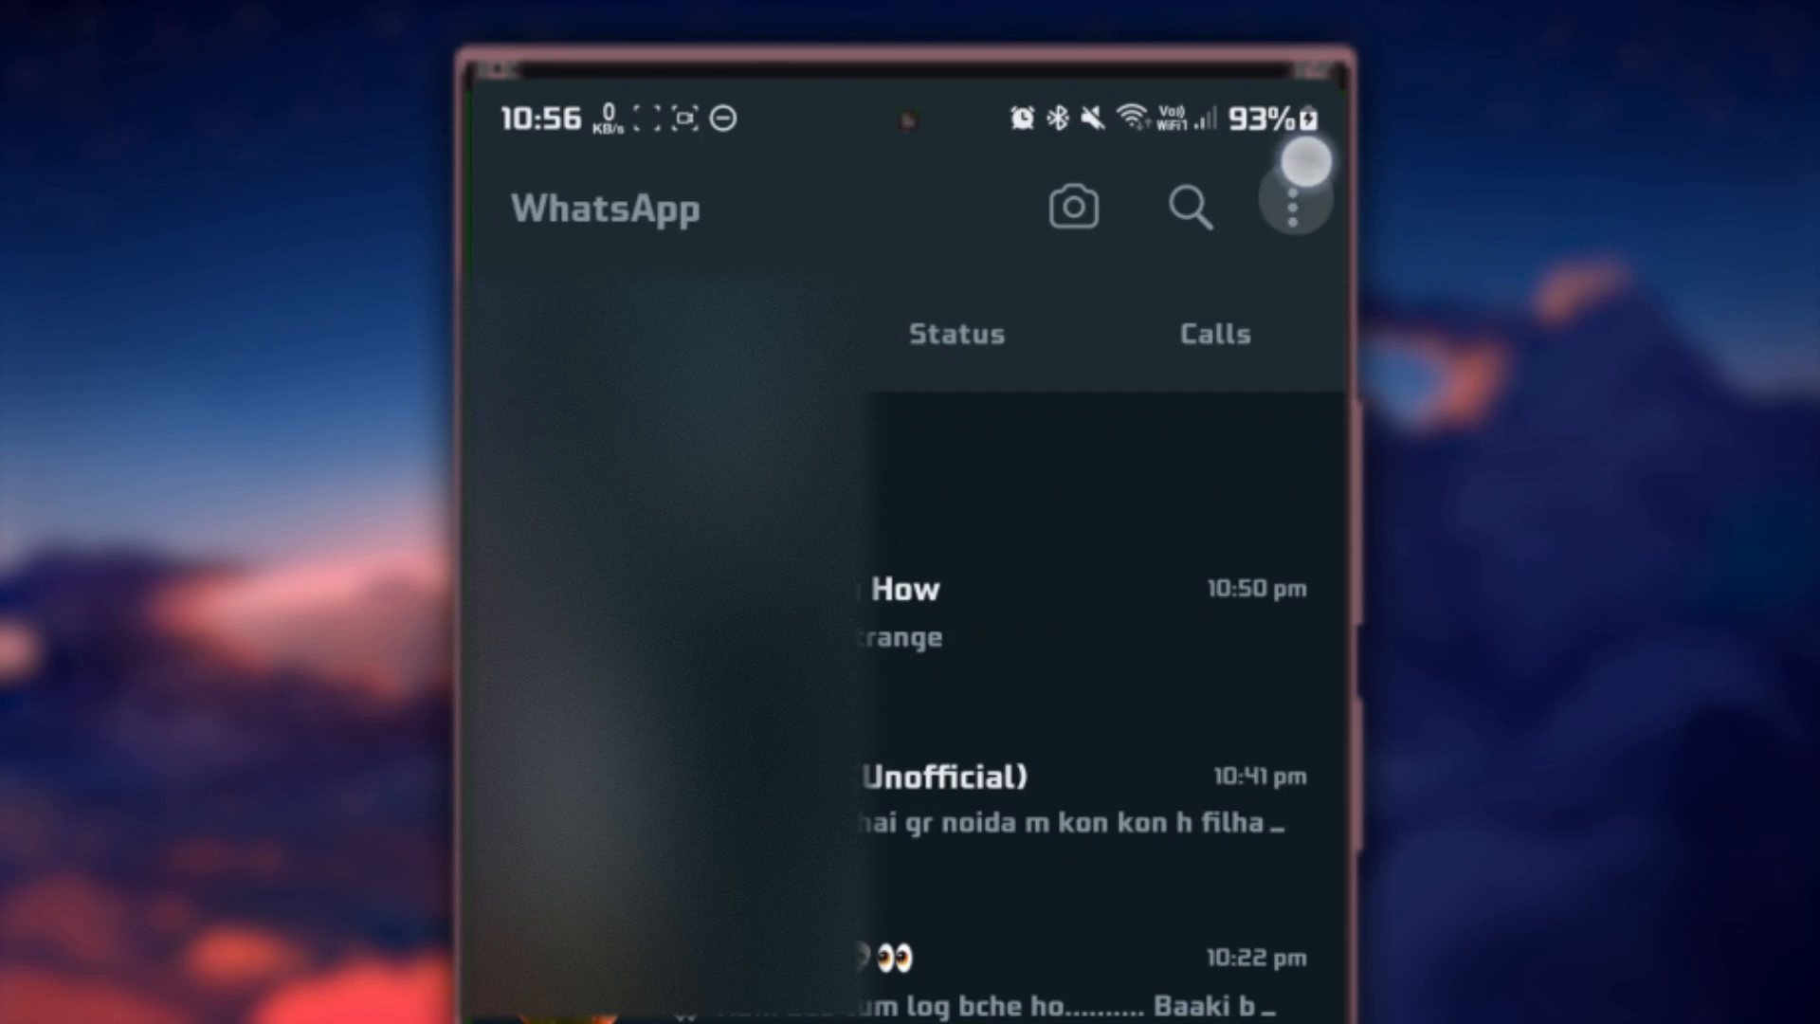
pyautogui.click(1292, 206)
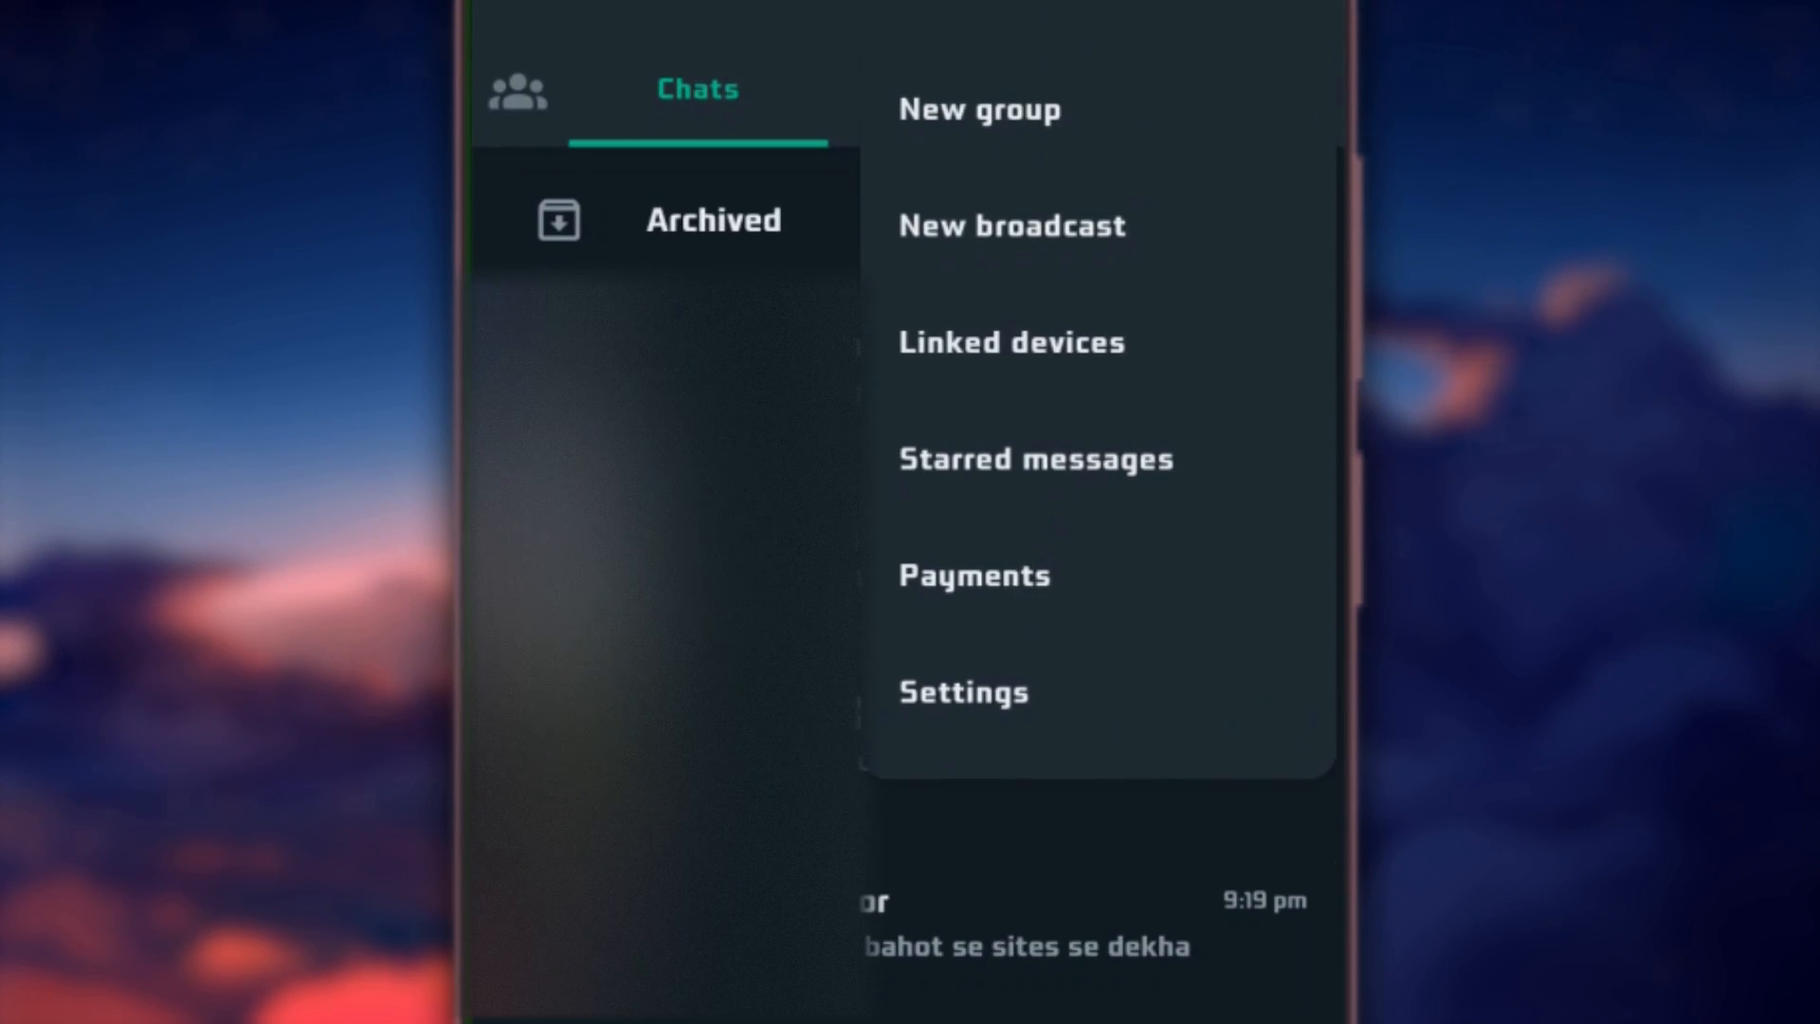
pyautogui.click(962, 691)
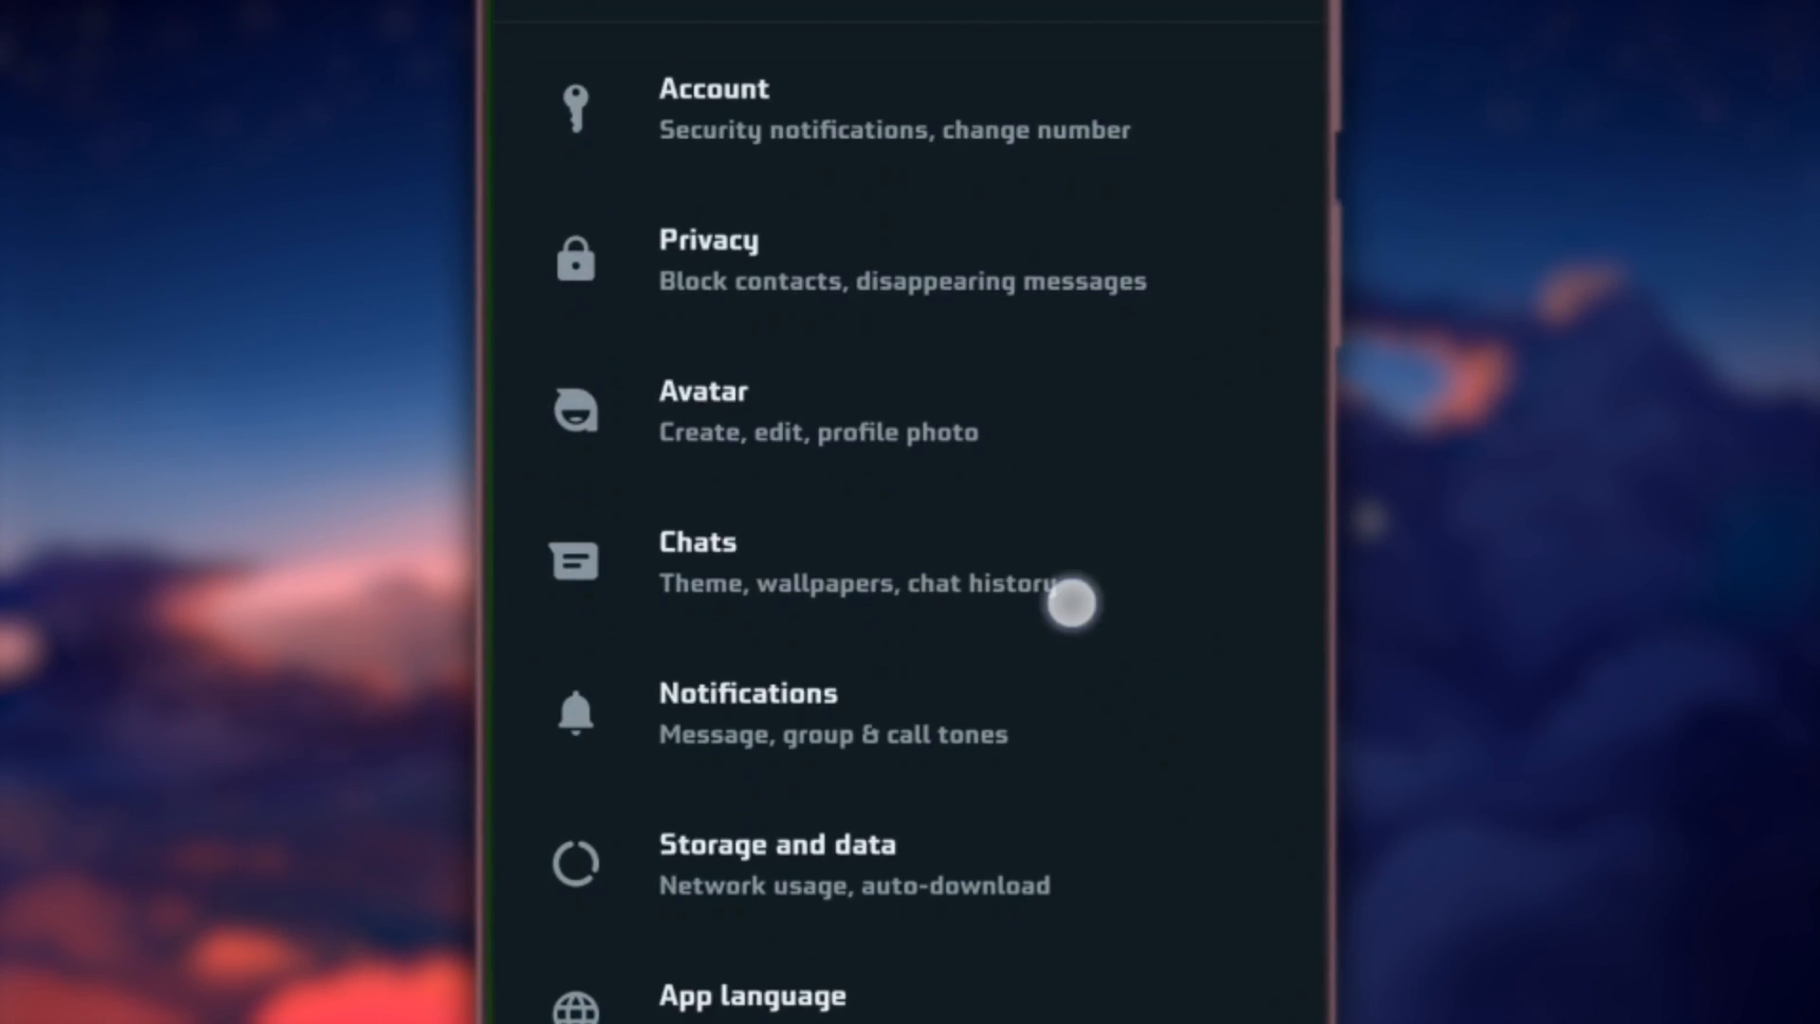
# Navigate through Chats and Chat backup to the end-to-end encrypted backup page.
pyautogui.click(696, 557)
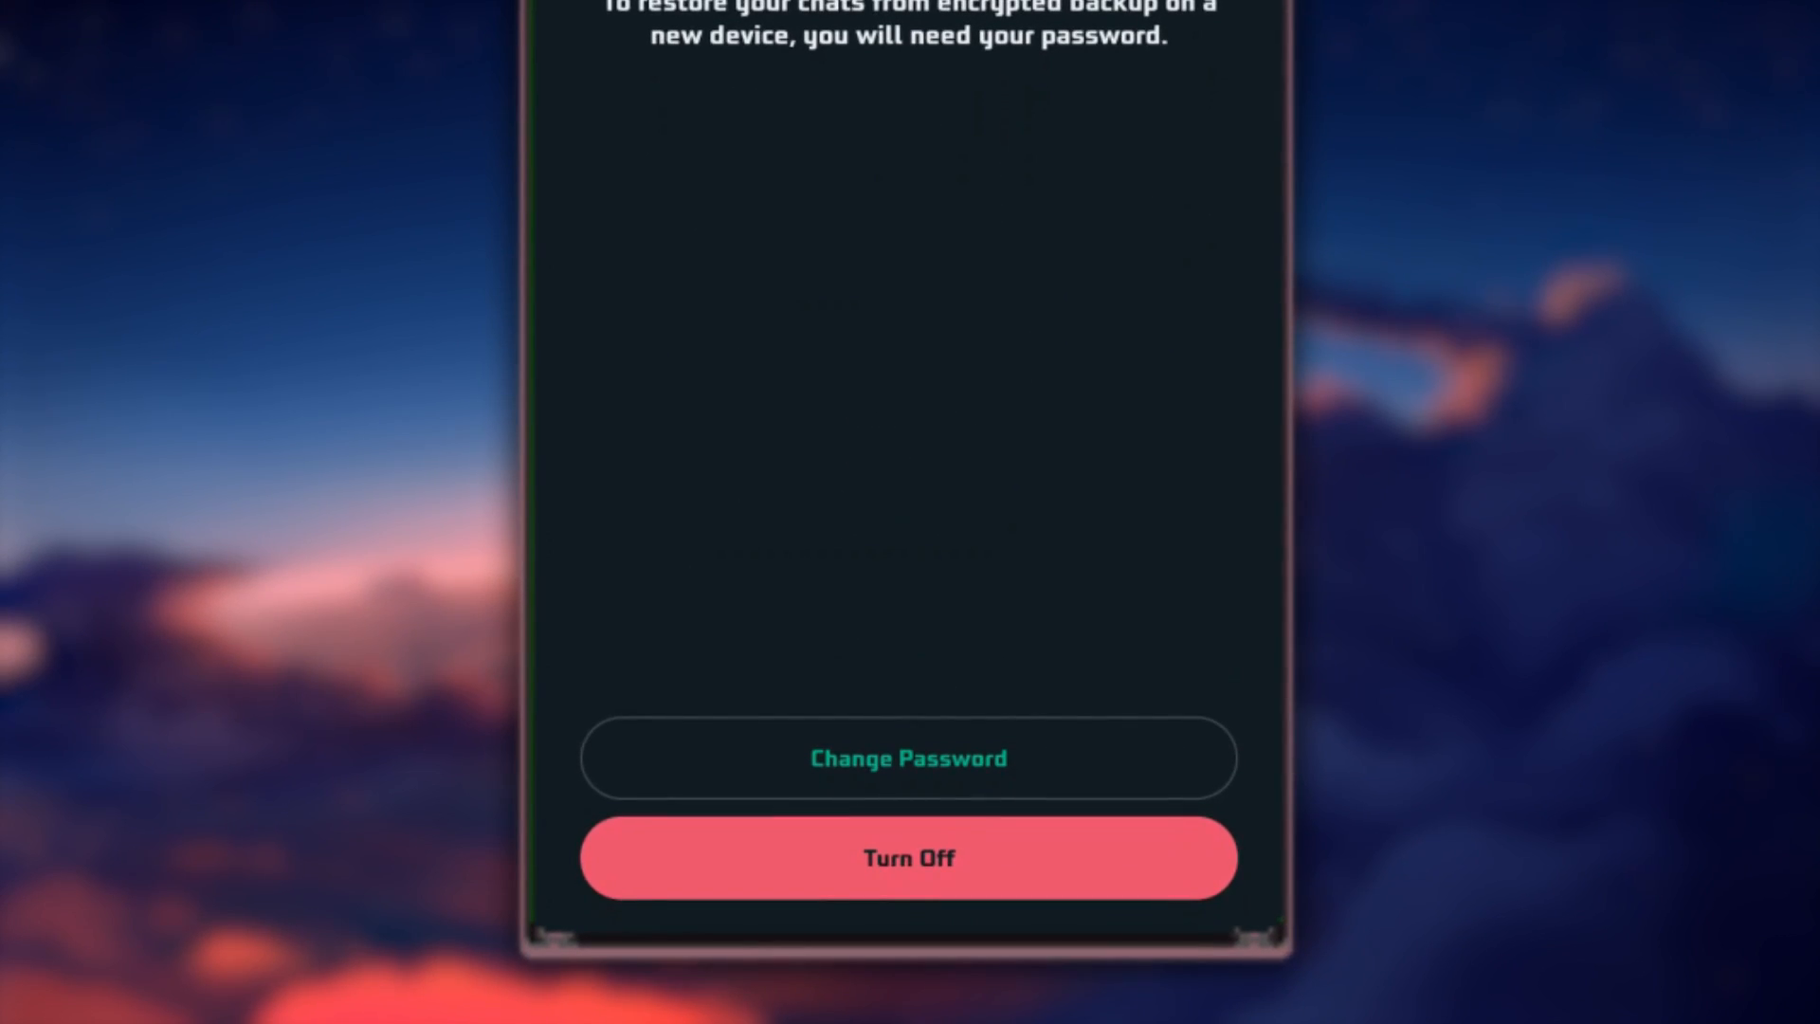
pyautogui.click(908, 758)
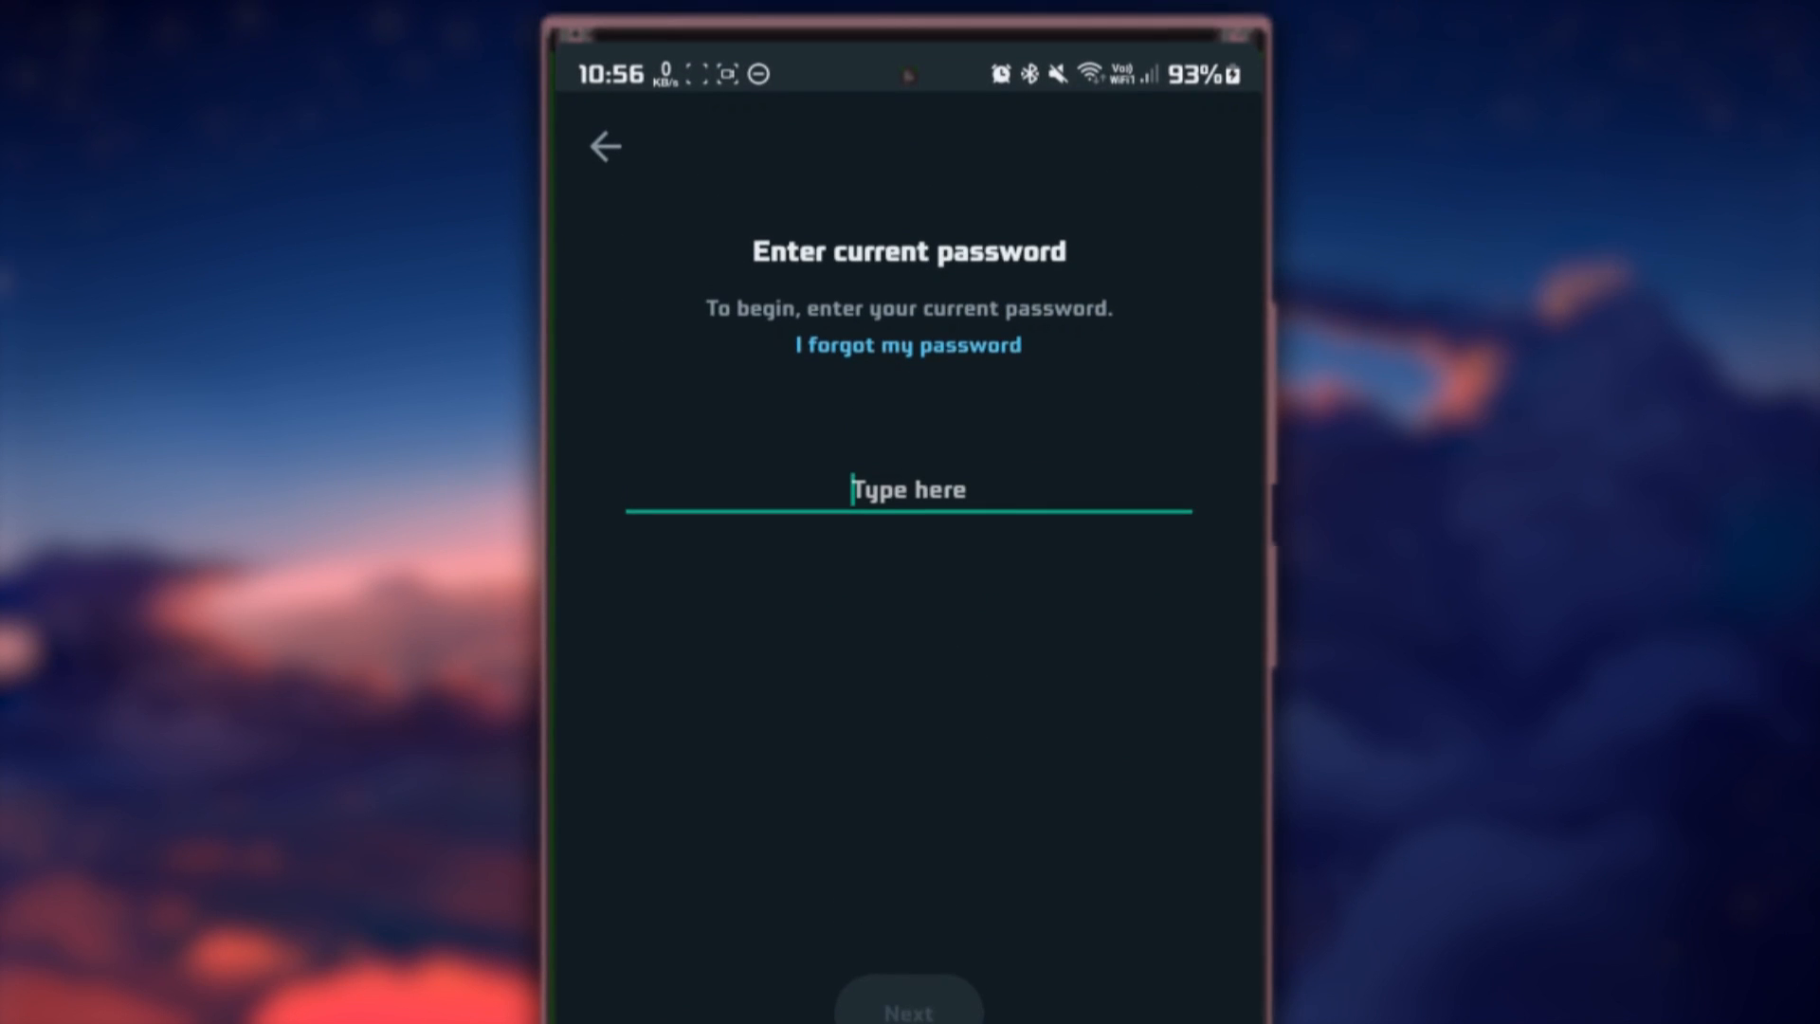
pyautogui.write('password')
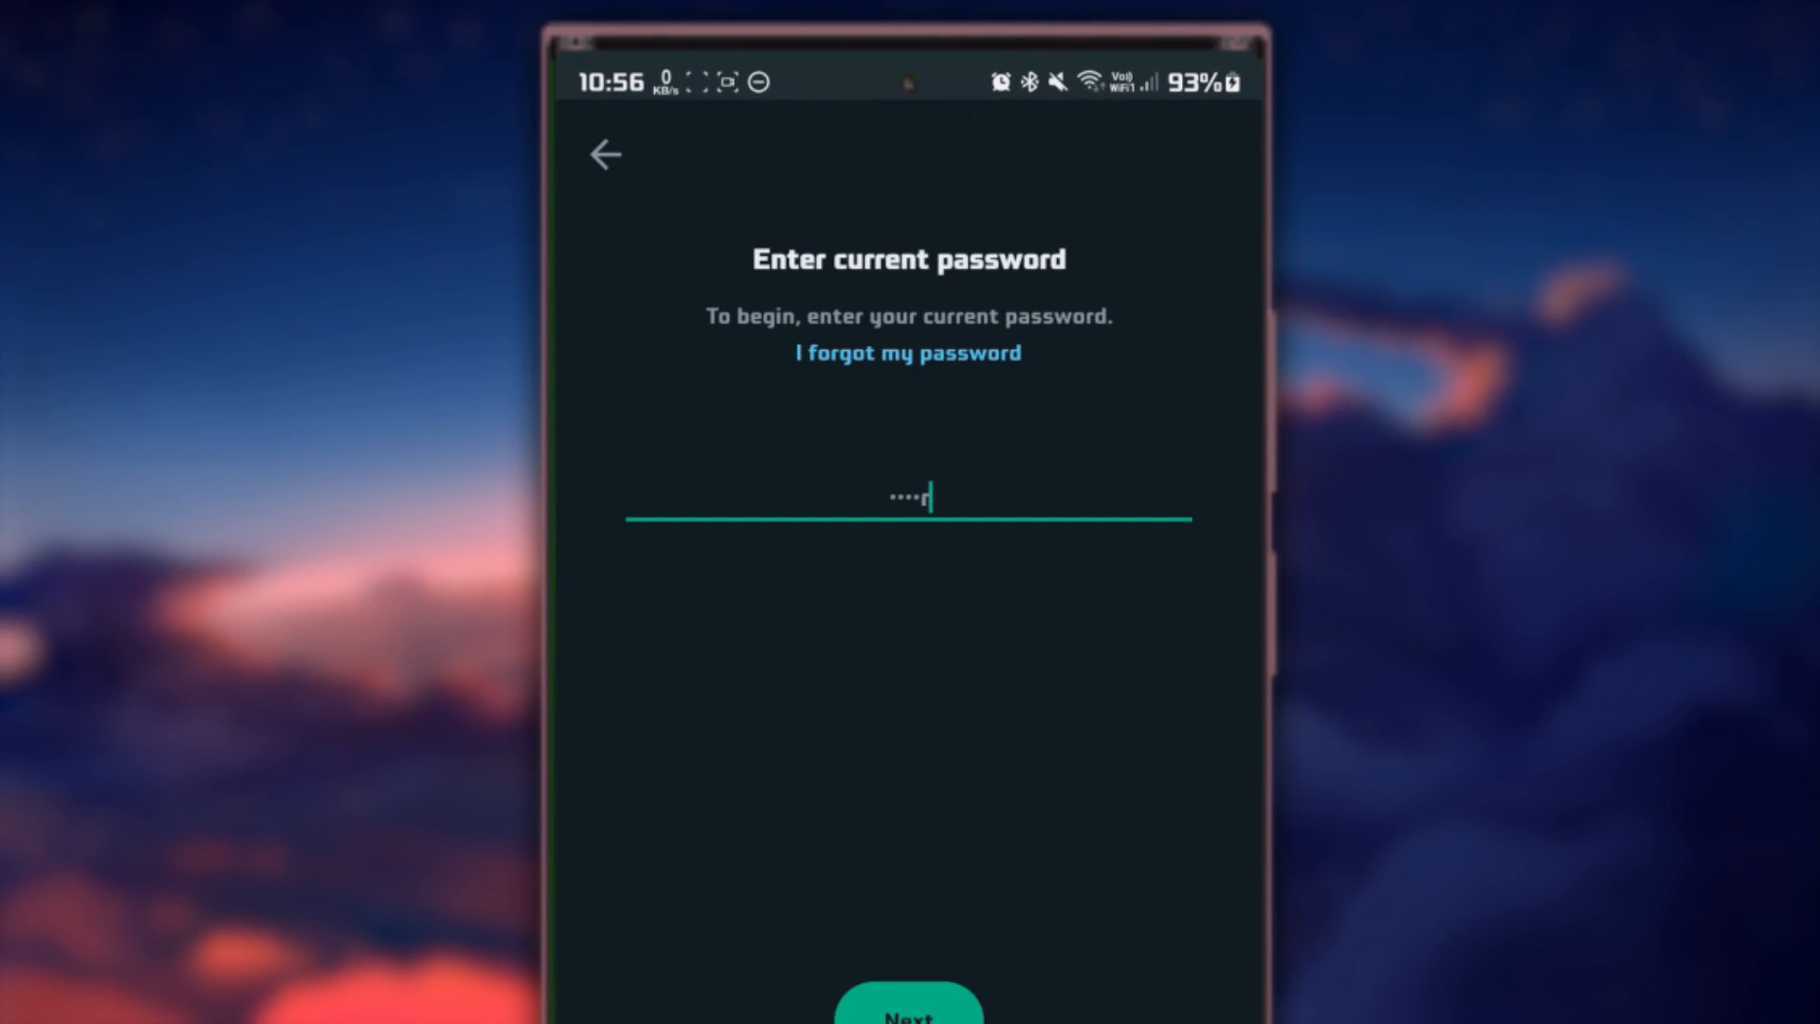
pyautogui.click(909, 1008)
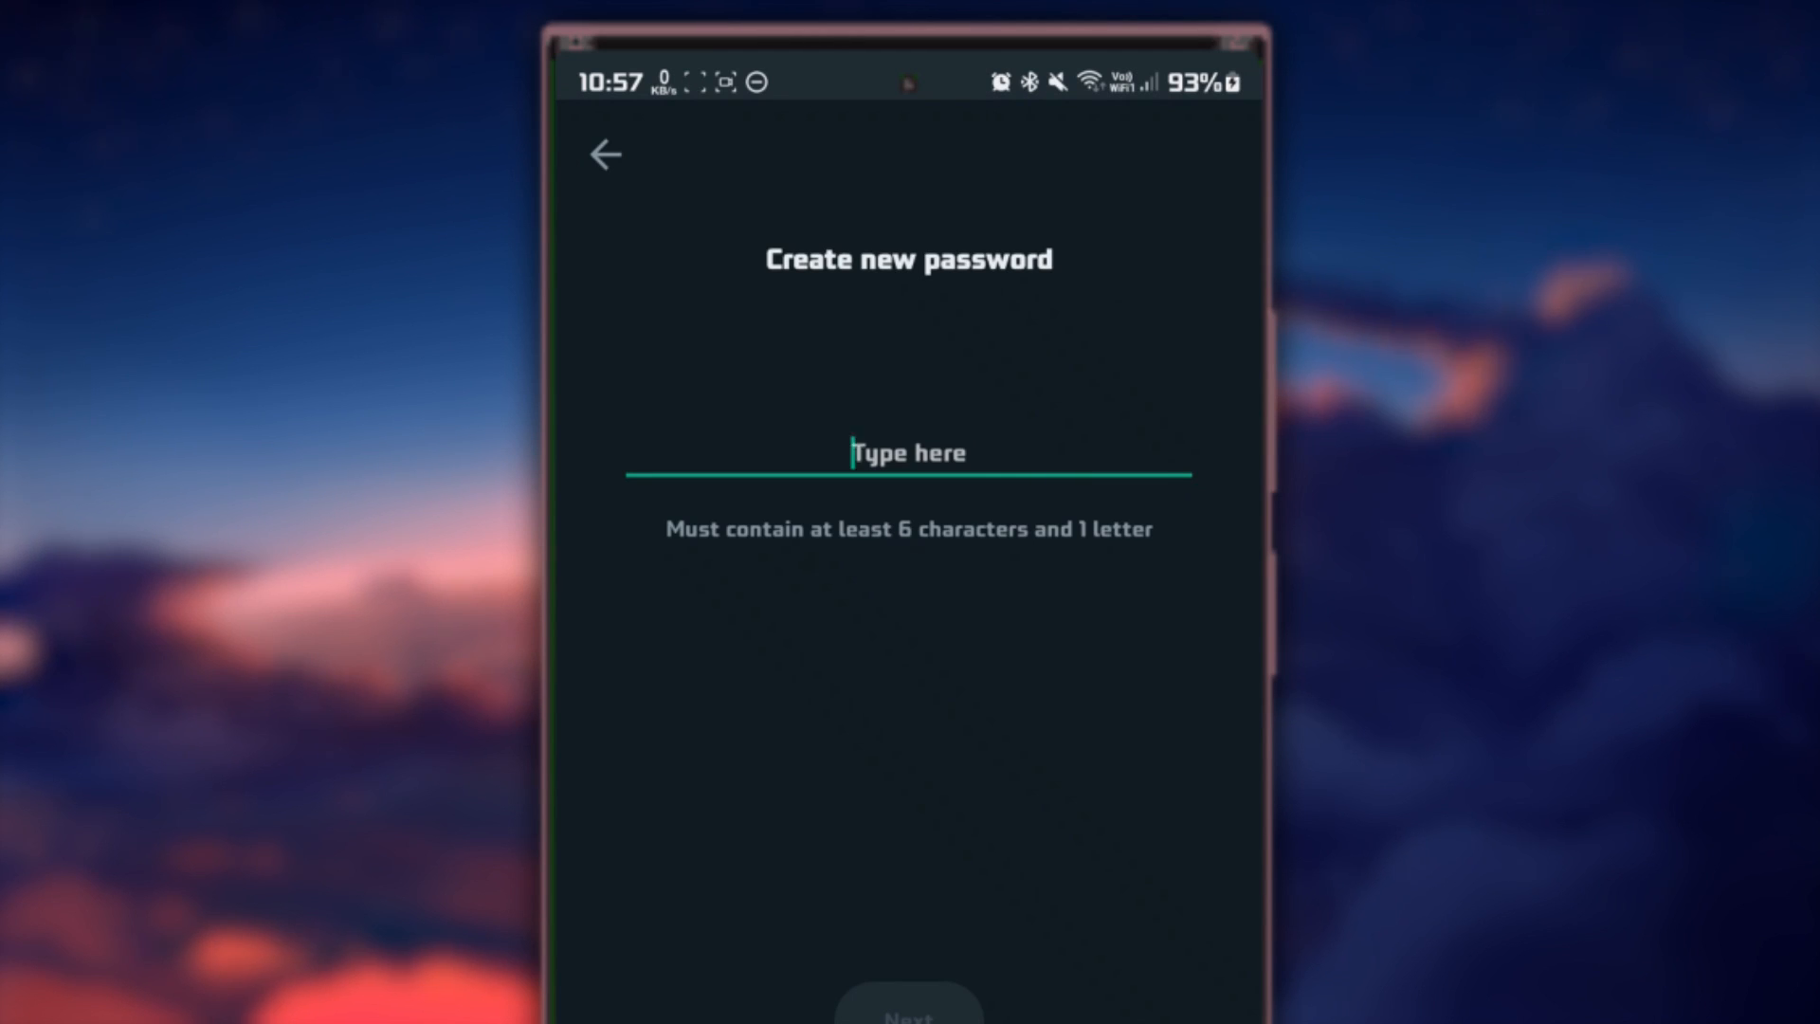
pyautogui.write('password')
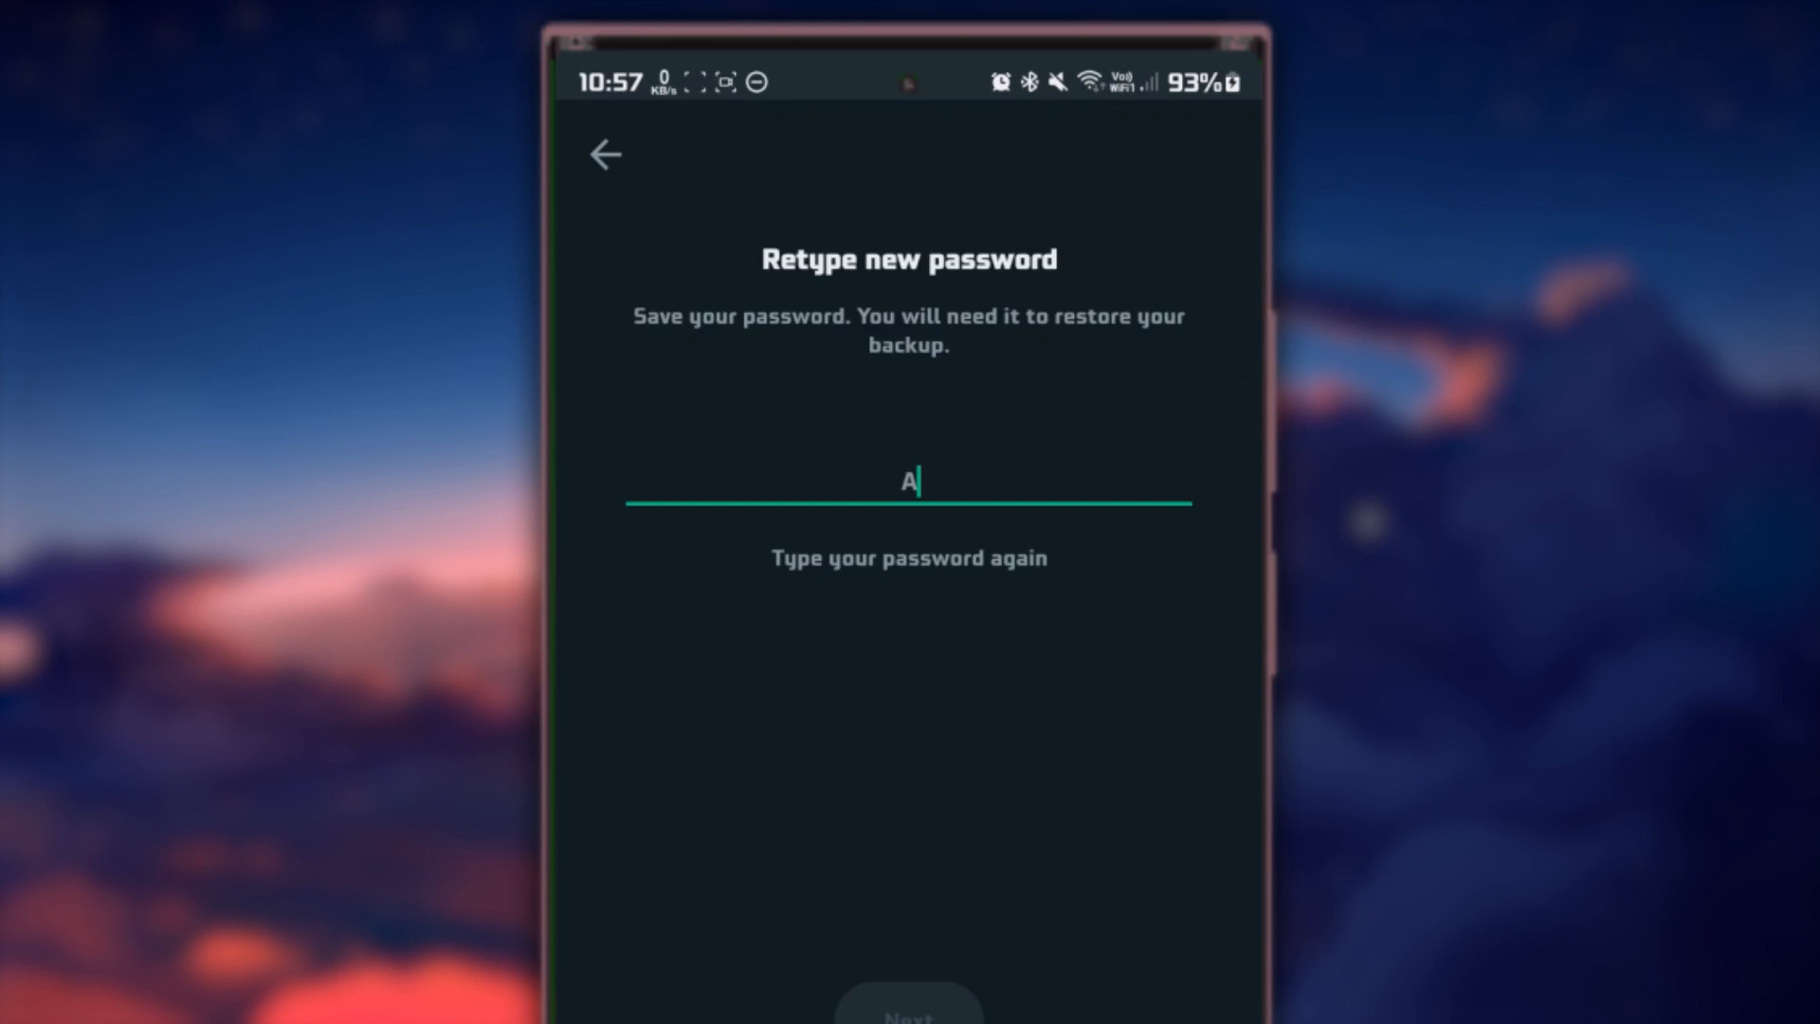
pyautogui.write('password')
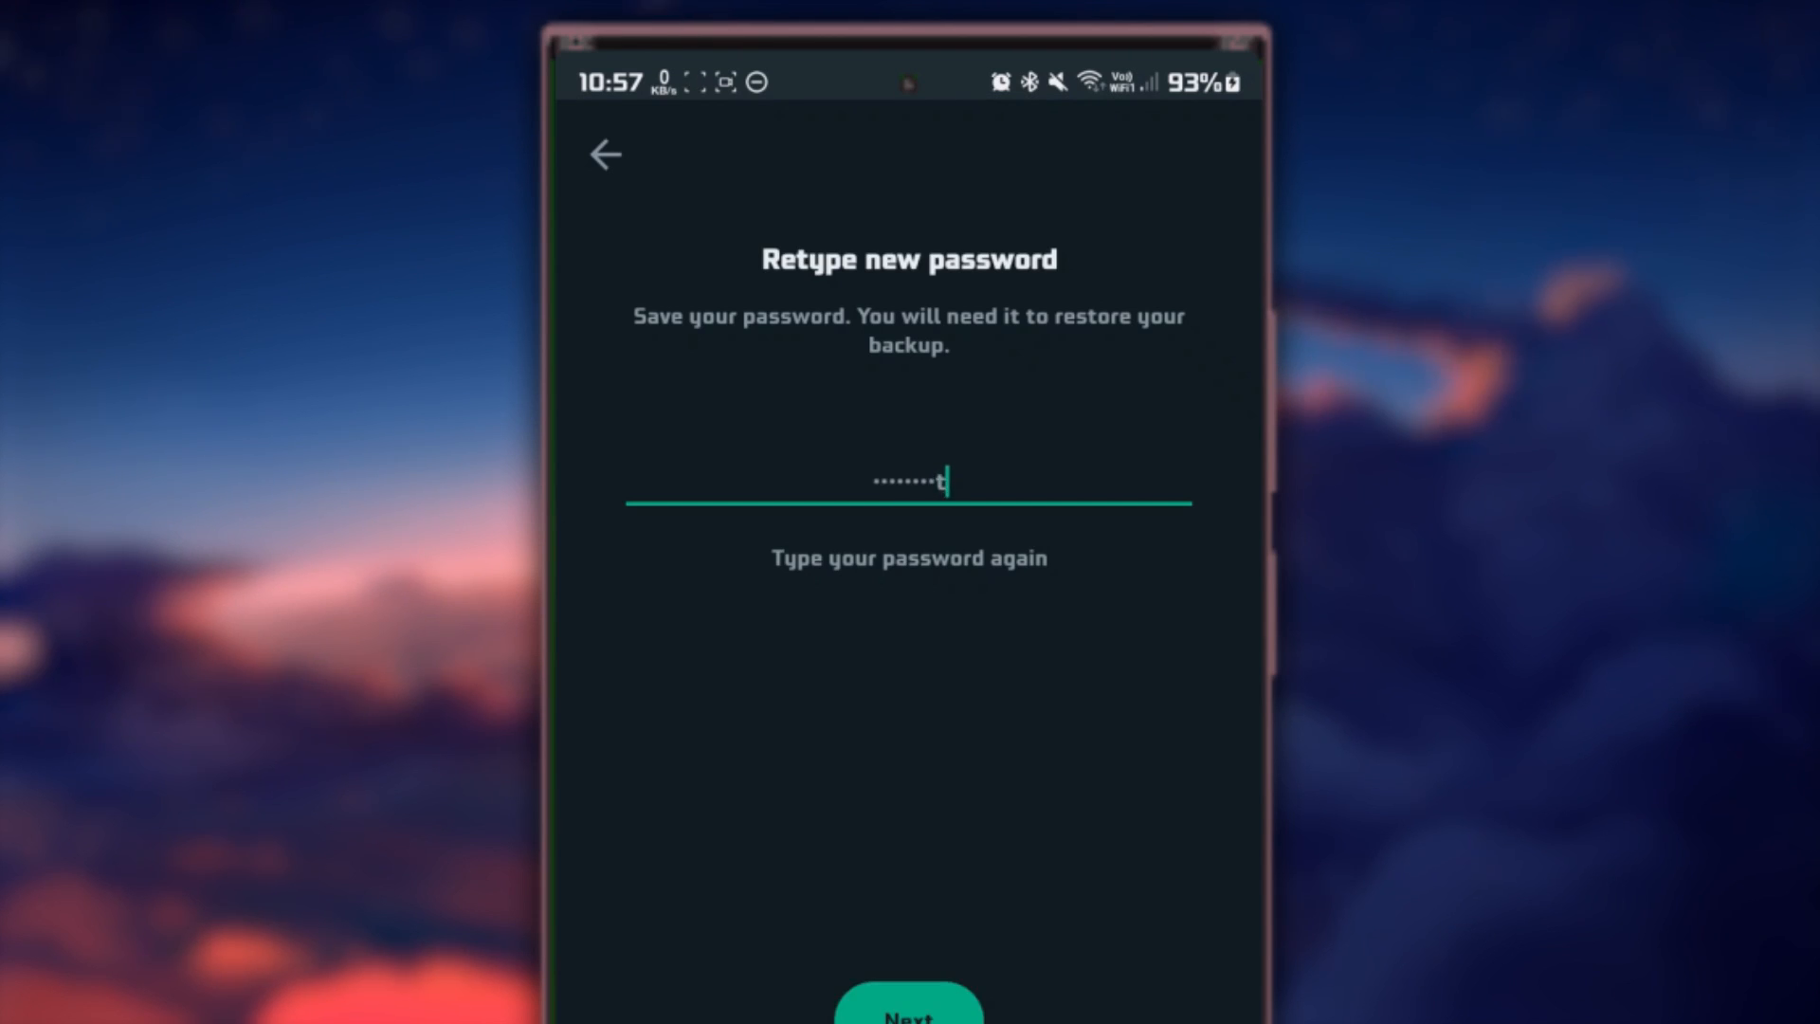
pyautogui.click(909, 1004)
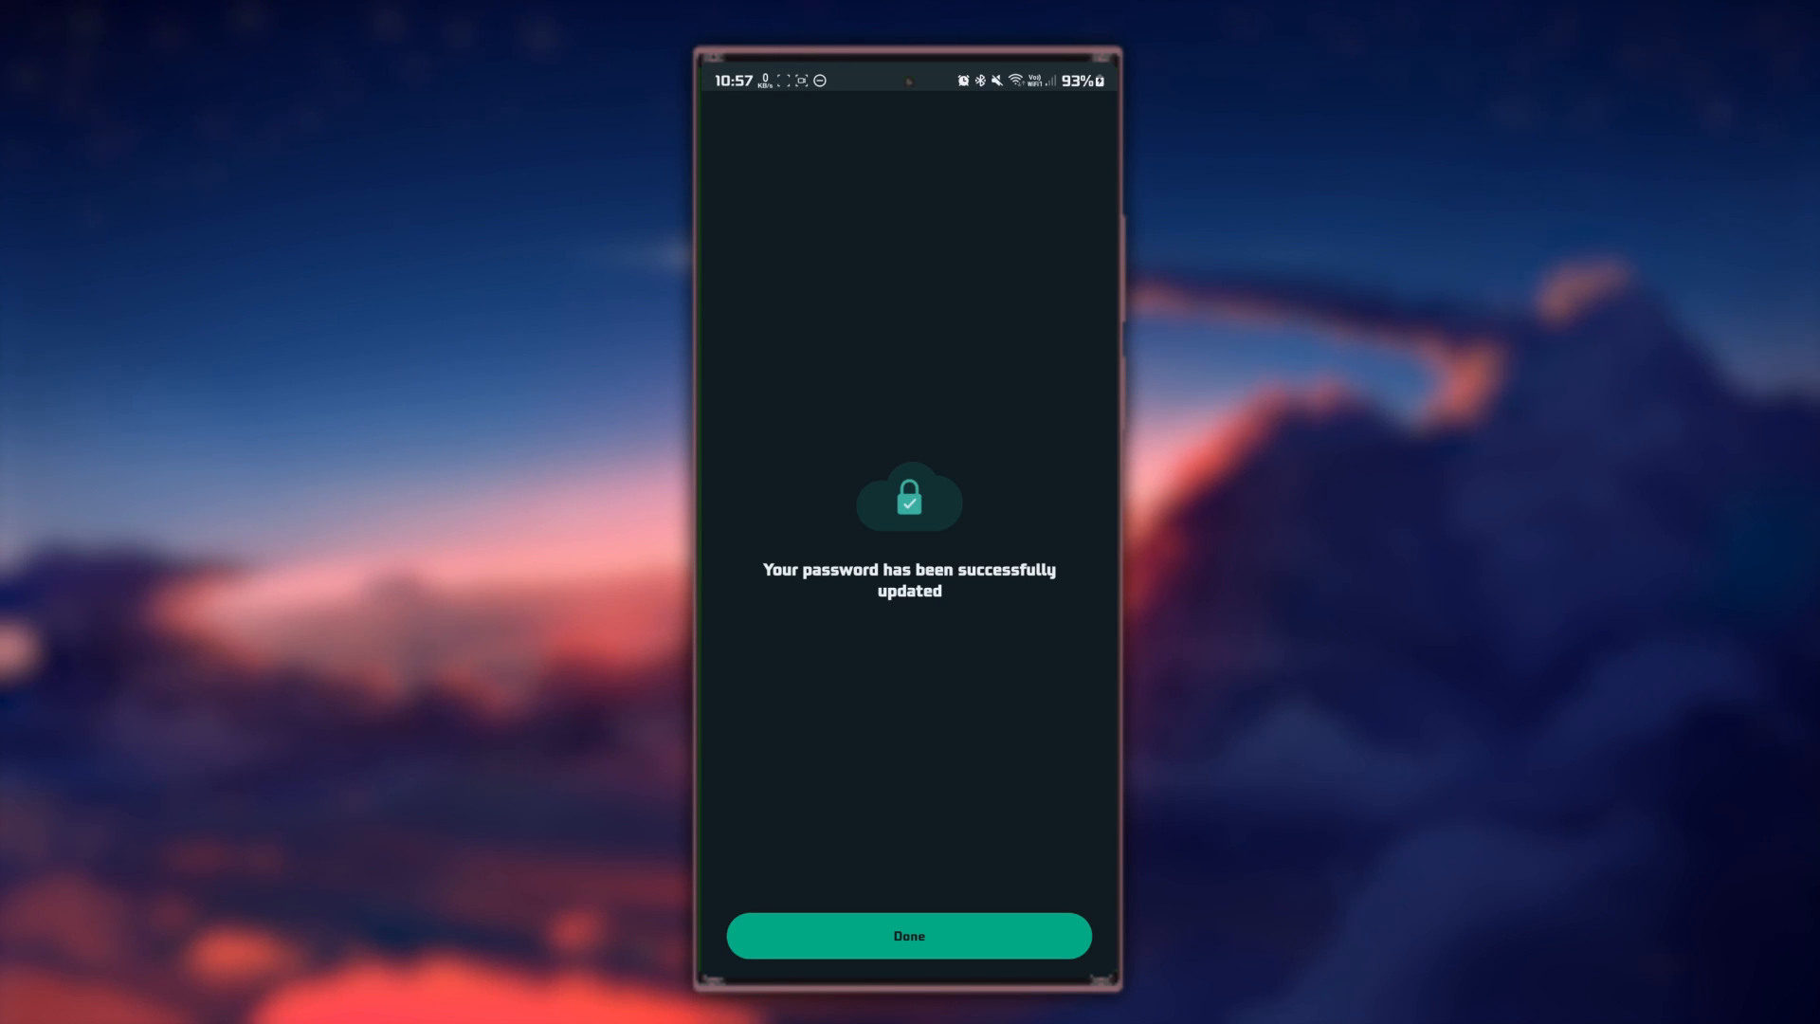
pyautogui.click(909, 935)
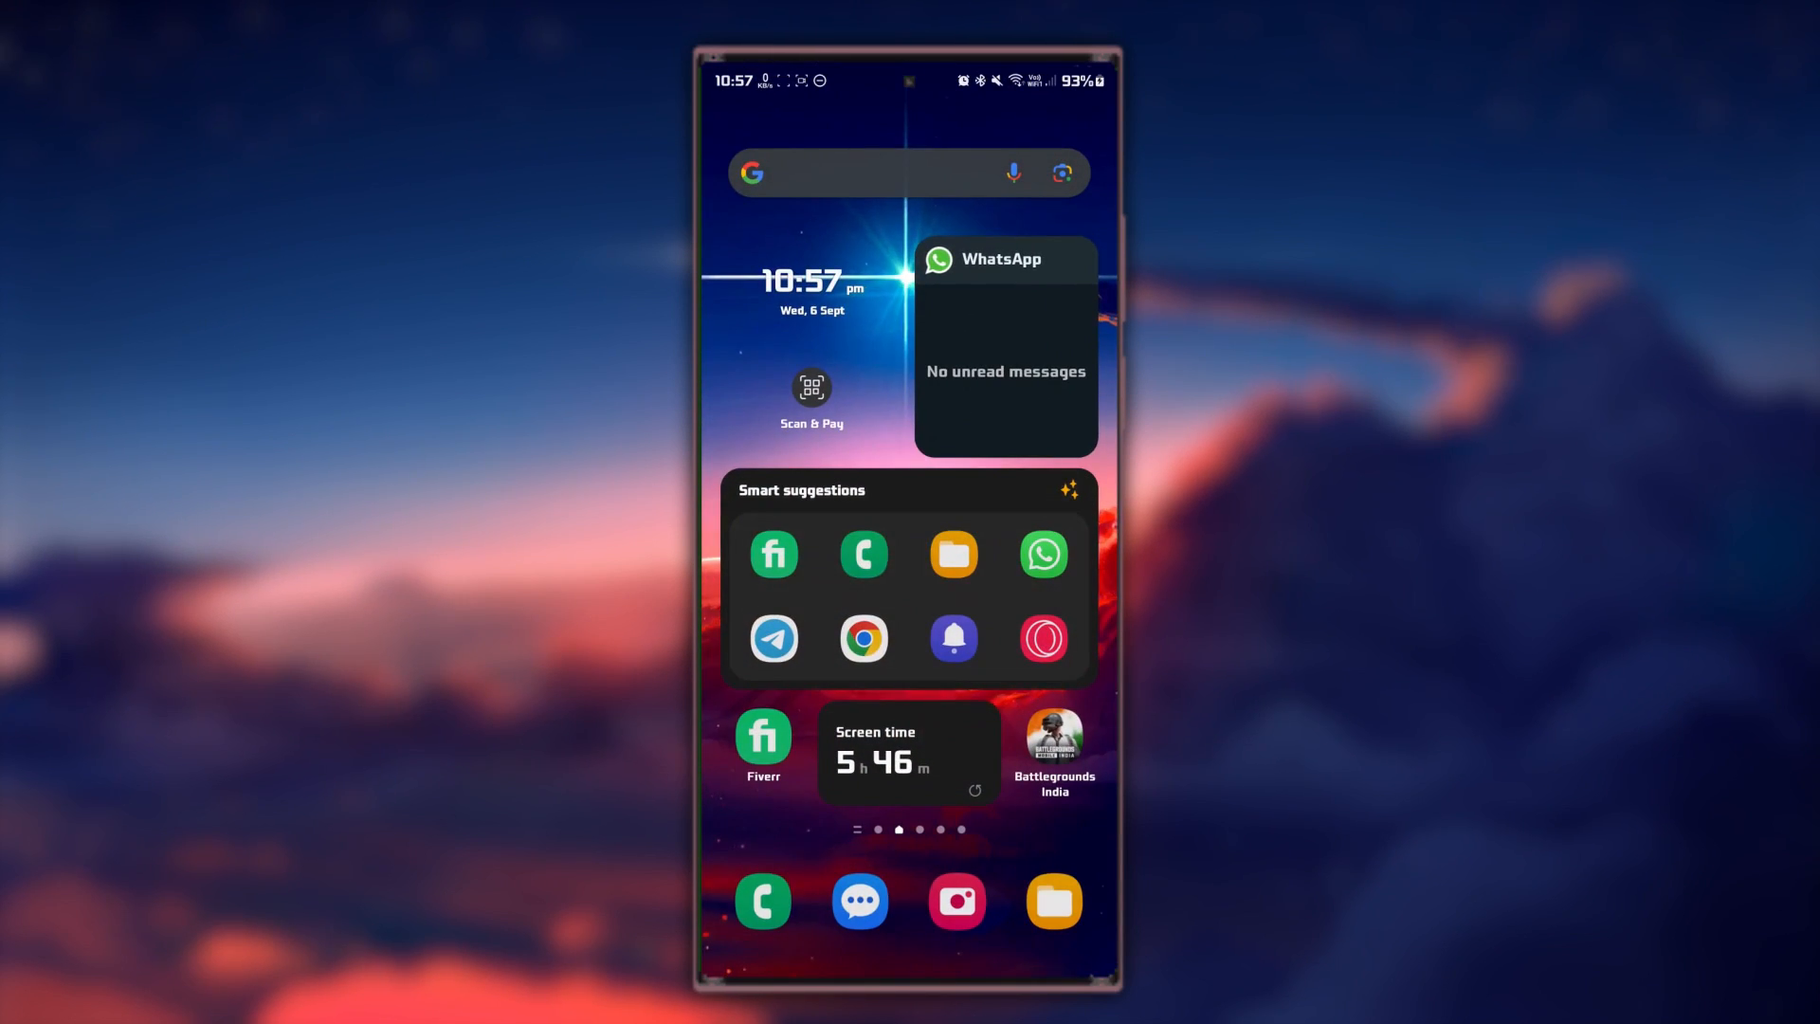